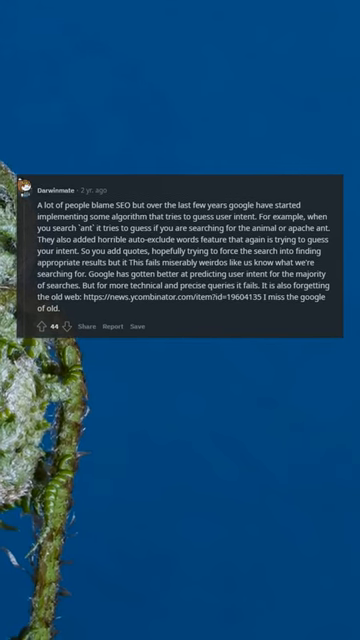
scroll("down", 3)
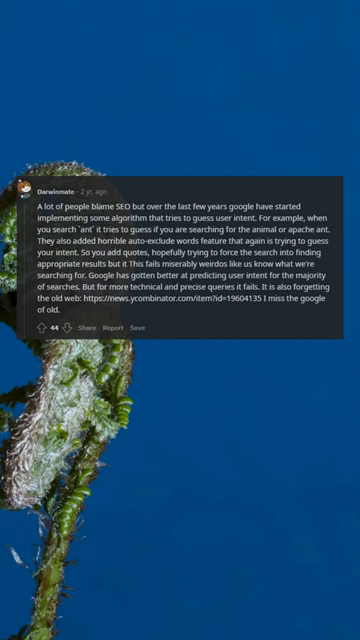
scroll("down", 3)
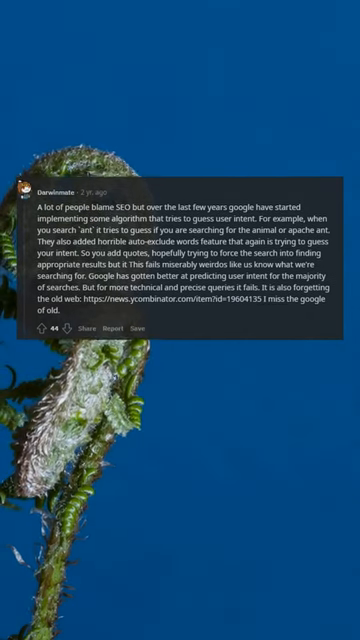